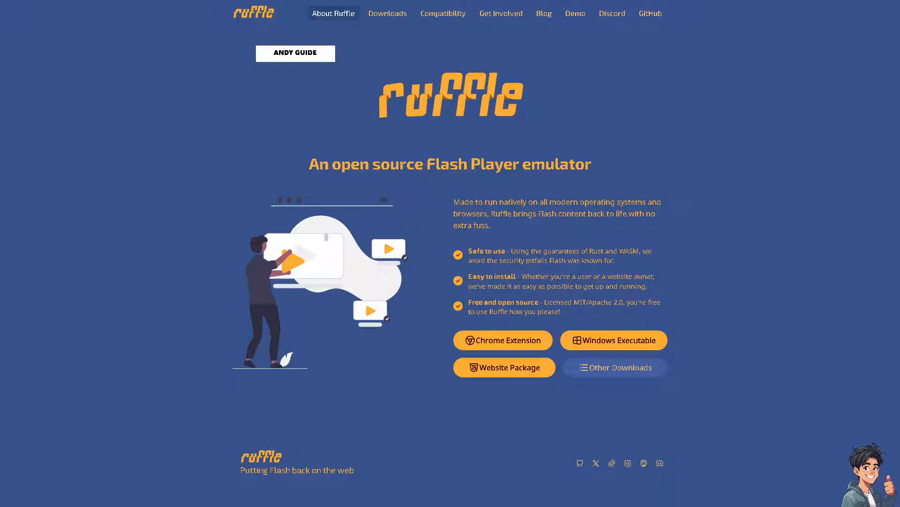
{"action": "mouse_move", "coordinate": [776, 207]}
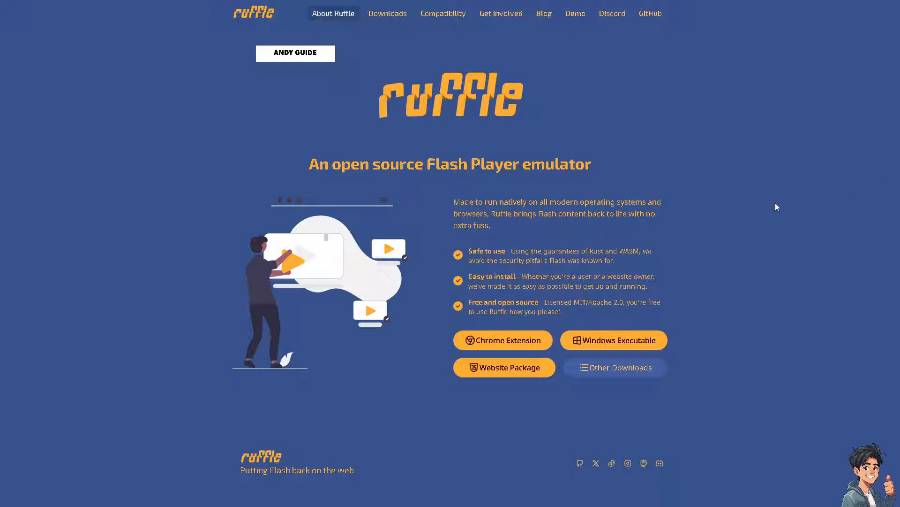
{"action": "mouse_move", "coordinate": [738, 209]}
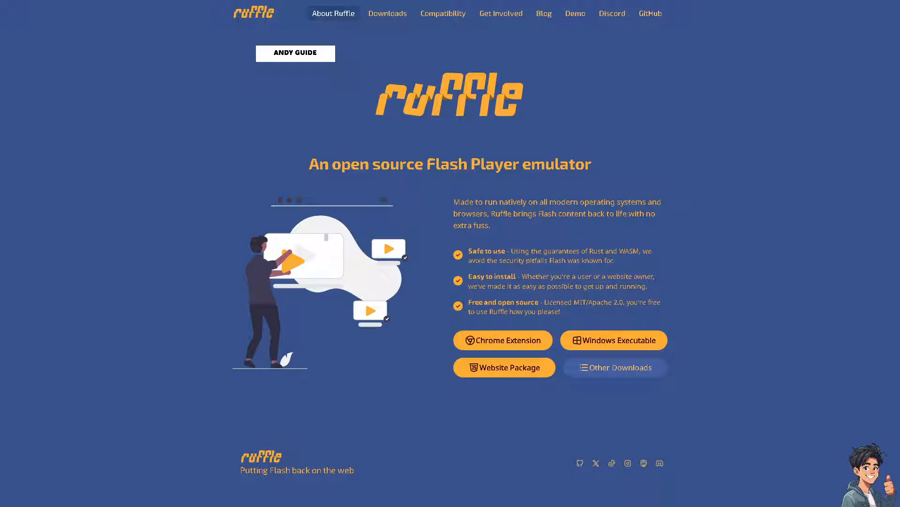
{"action": "mouse_move", "coordinate": [496, 228]}
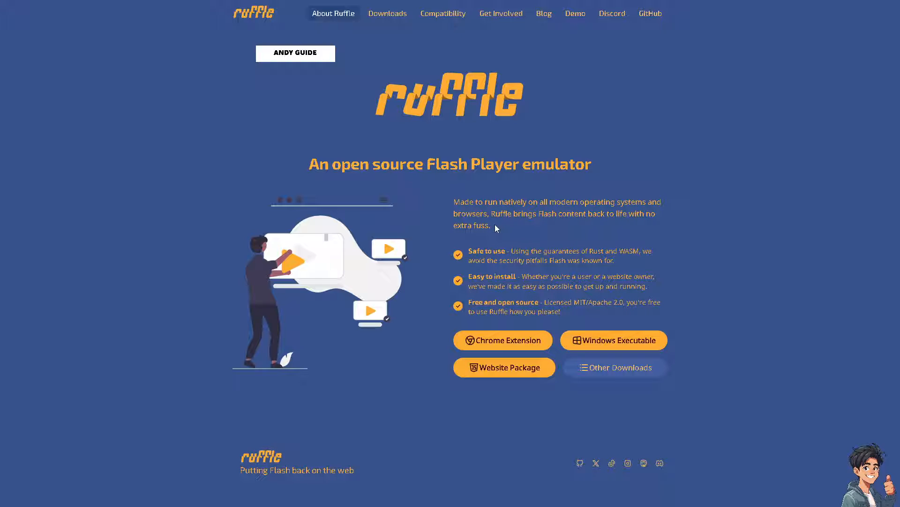
{"action": "mouse_move", "coordinate": [576, 92]}
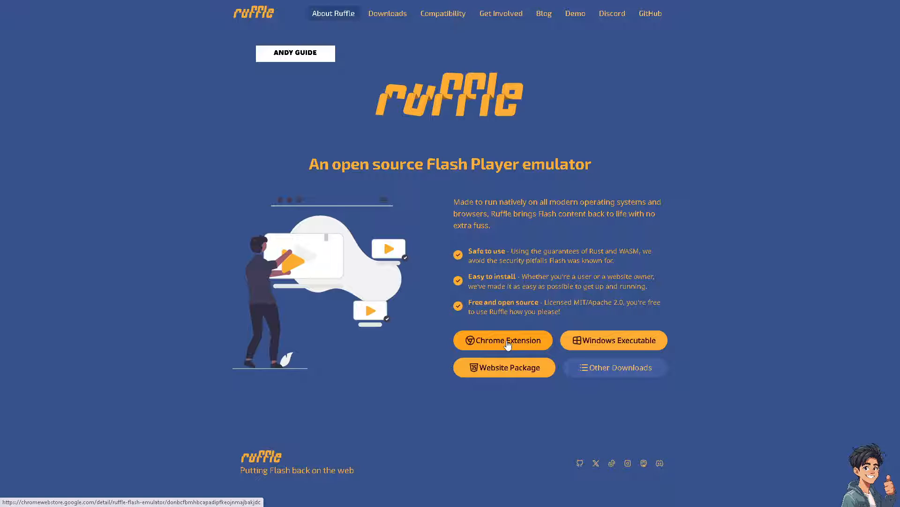
Step: Open Ruffle's Chrome Web Store extension listing from ruffle.rs
{"action": "left_click", "coordinate": [502, 340]}
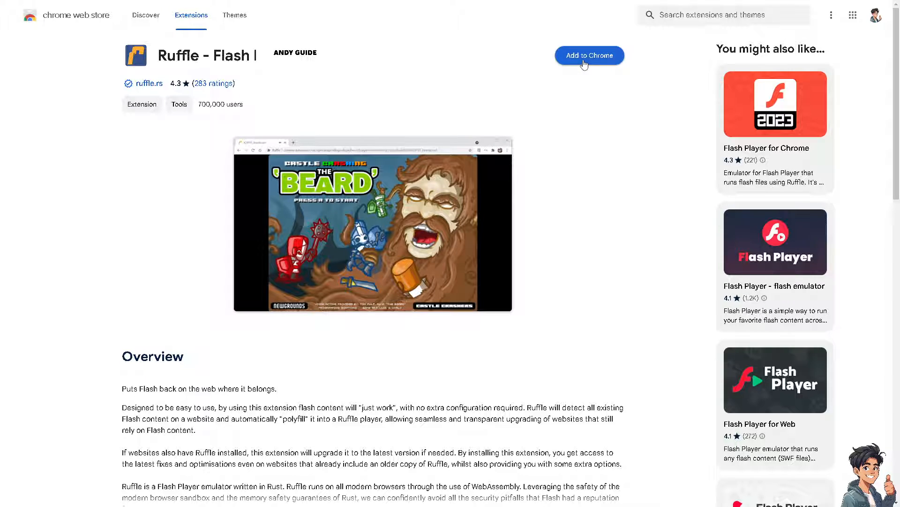
{"action": "mouse_move", "coordinate": [73, 18]}
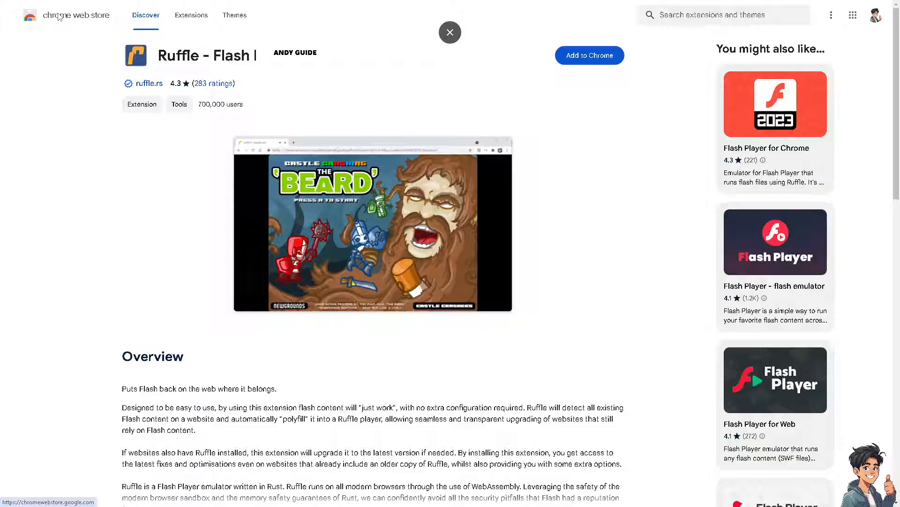
Step: Return to the Chrome Web Store Discover home page via the store logo
{"action": "left_click", "coordinate": [449, 32]}
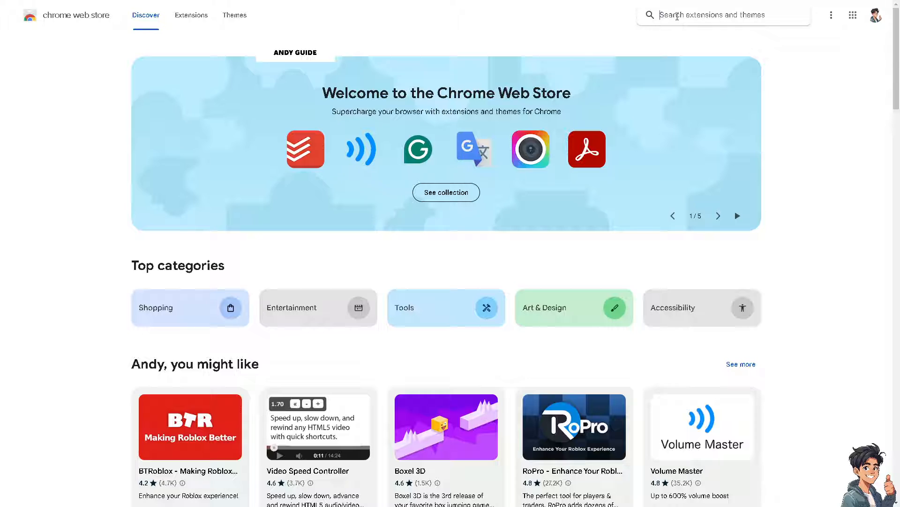
Step: Search the store for 'Flash' and scroll the results to Ruffle and back up
{"action": "type", "text": "Flash Player"}
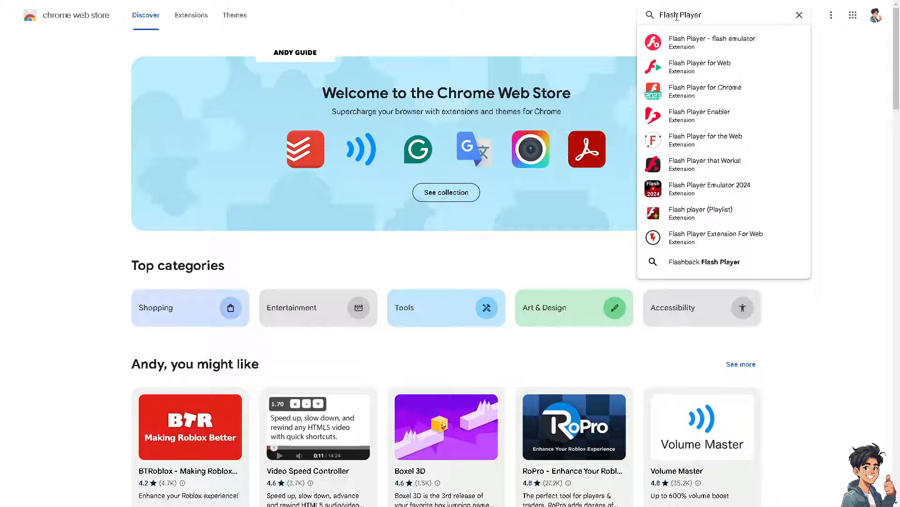
{"action": "key", "text": "Enter"}
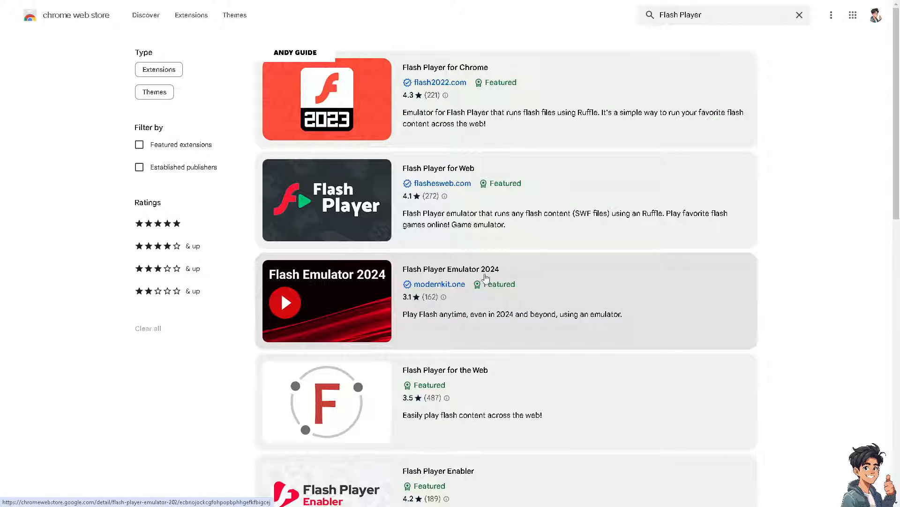
{"action": "scroll", "scroll_direction": "down", "scroll_amount": 3}
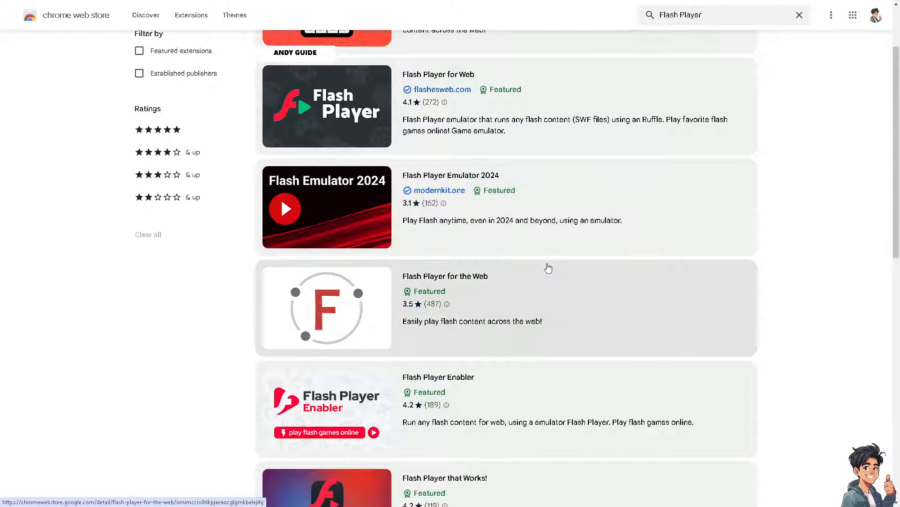
{"action": "scroll", "scroll_direction": "down", "scroll_amount": 3}
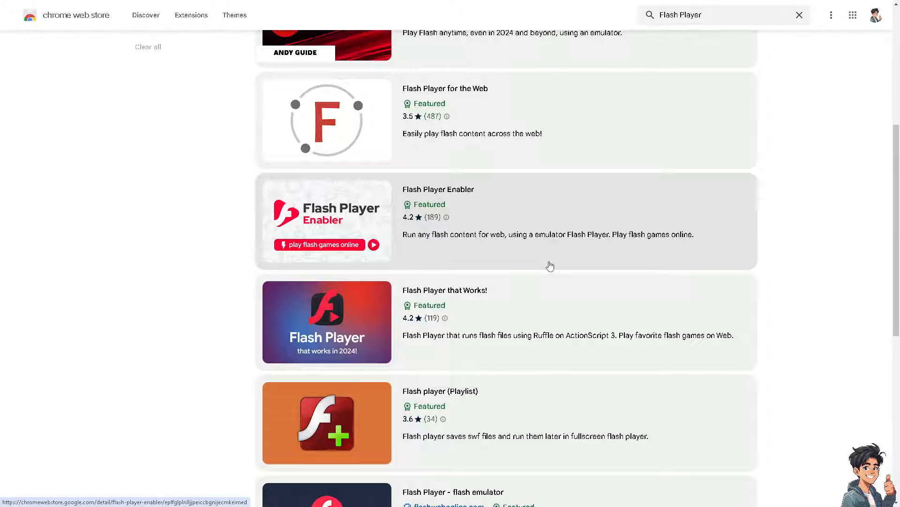
{"action": "scroll", "scroll_direction": "down", "scroll_amount": 3}
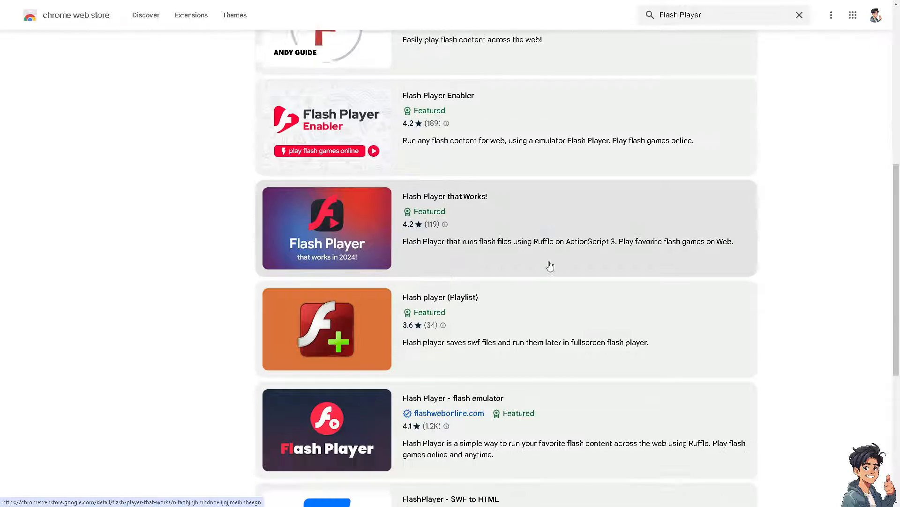
{"action": "scroll", "scroll_direction": "down", "scroll_amount": 3}
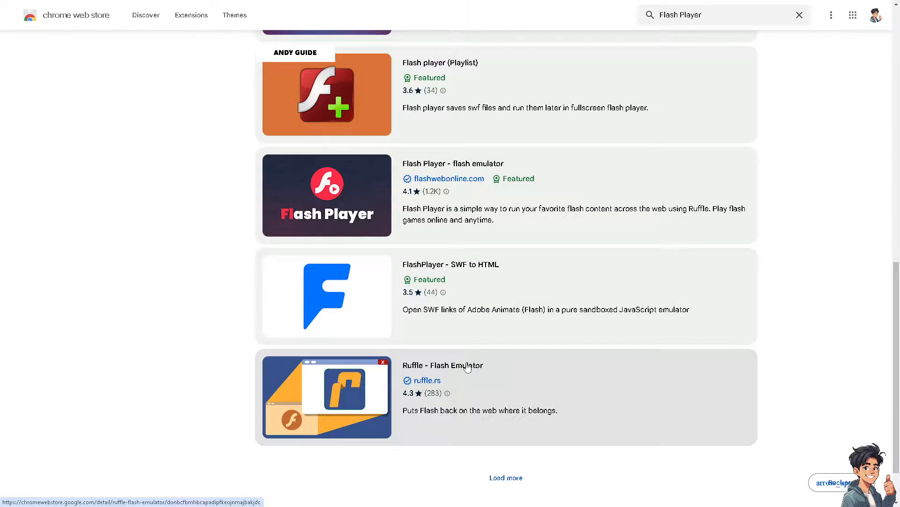
{"action": "scroll", "scroll_direction": "up", "scroll_amount": 3}
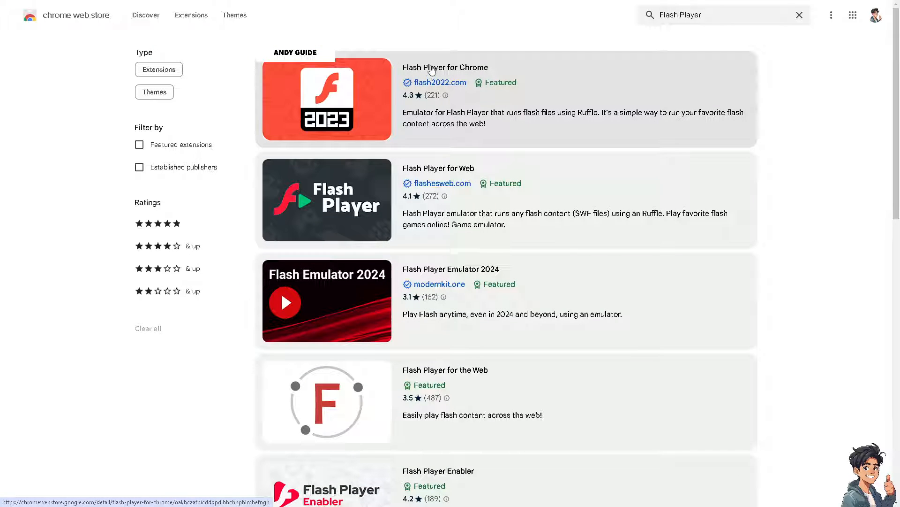
Step: Open the 'Flash Player for Chrome' listing and scroll down to its ratings
{"action": "left_click", "coordinate": [445, 67]}
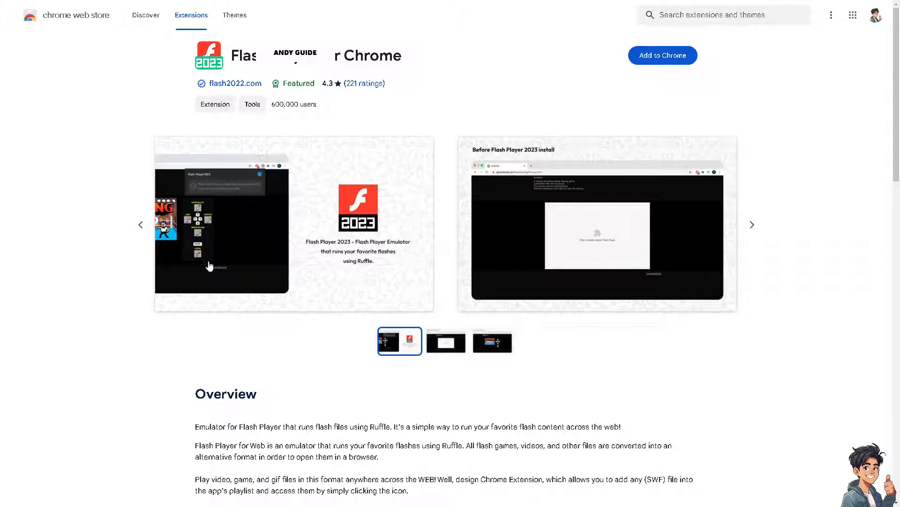
{"action": "scroll", "scroll_direction": "down", "scroll_amount": 3}
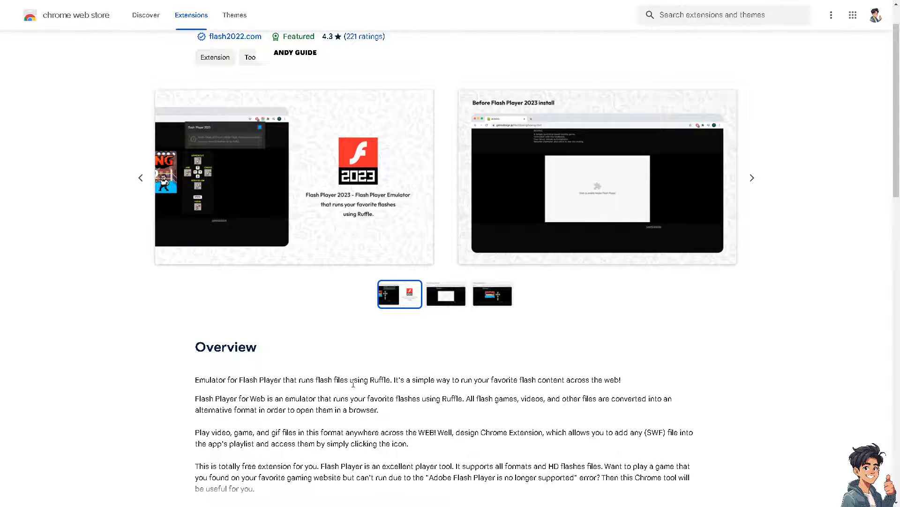
{"action": "mouse_move", "coordinate": [417, 392]}
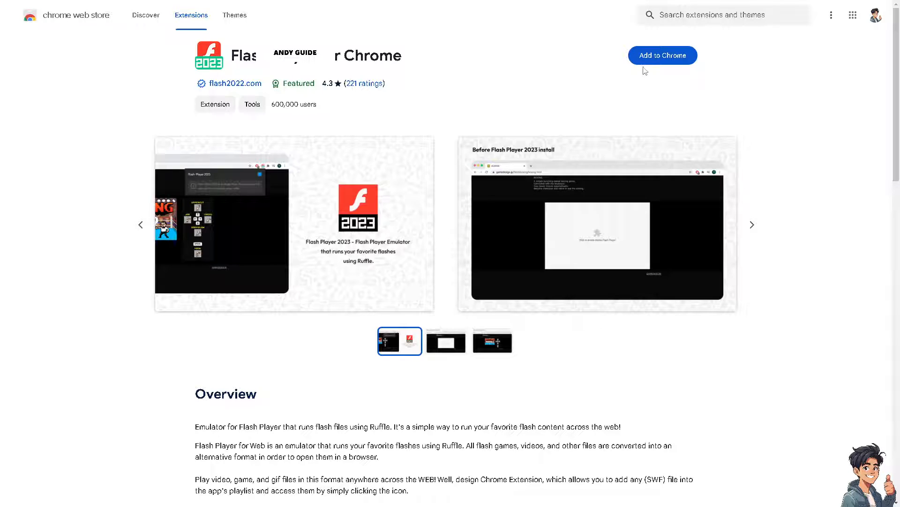
{"action": "mouse_move", "coordinate": [451, 89]}
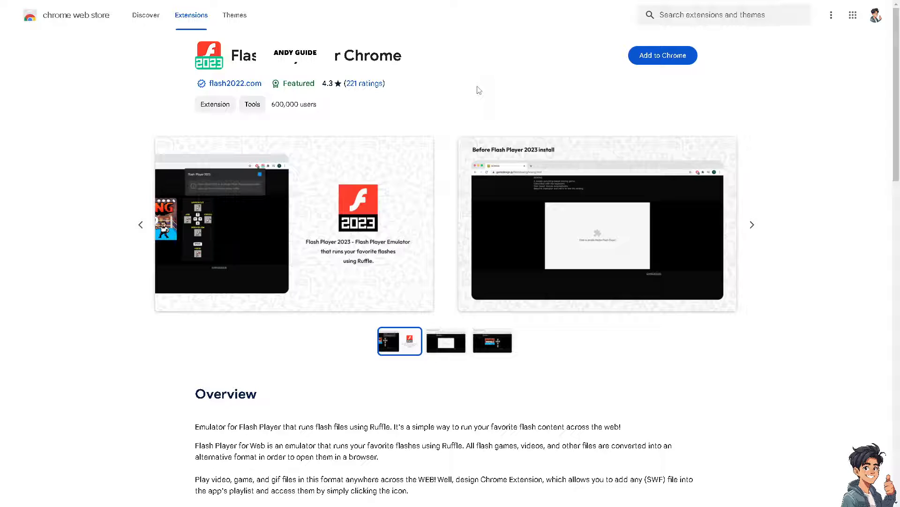
{"action": "mouse_move", "coordinate": [470, 94]}
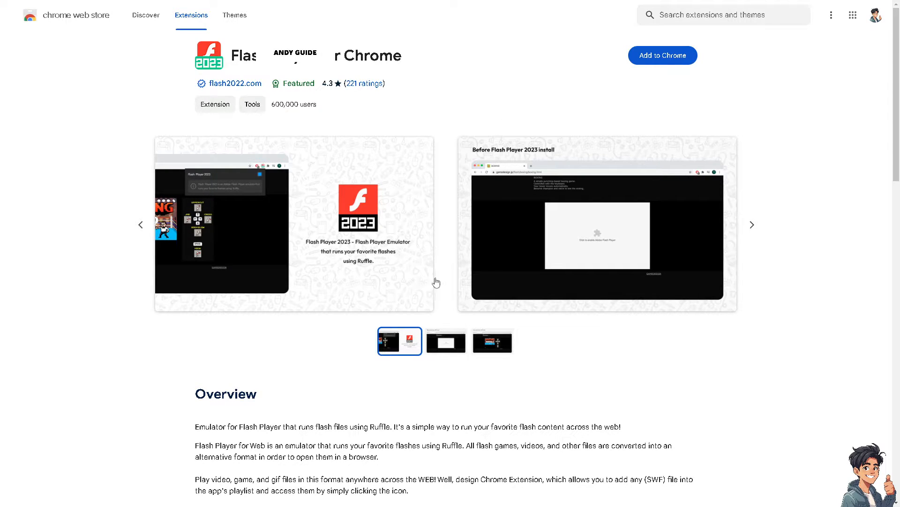
{"action": "scroll", "scroll_direction": "down", "scroll_amount": 3}
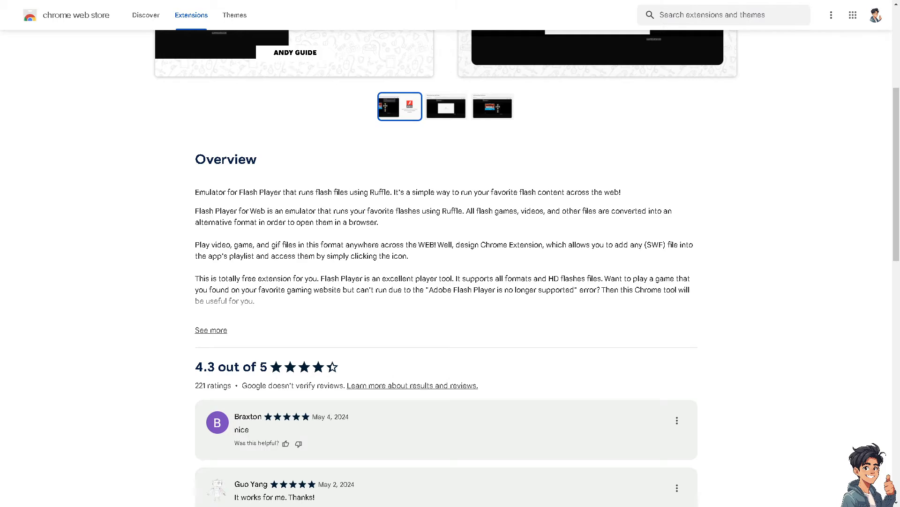